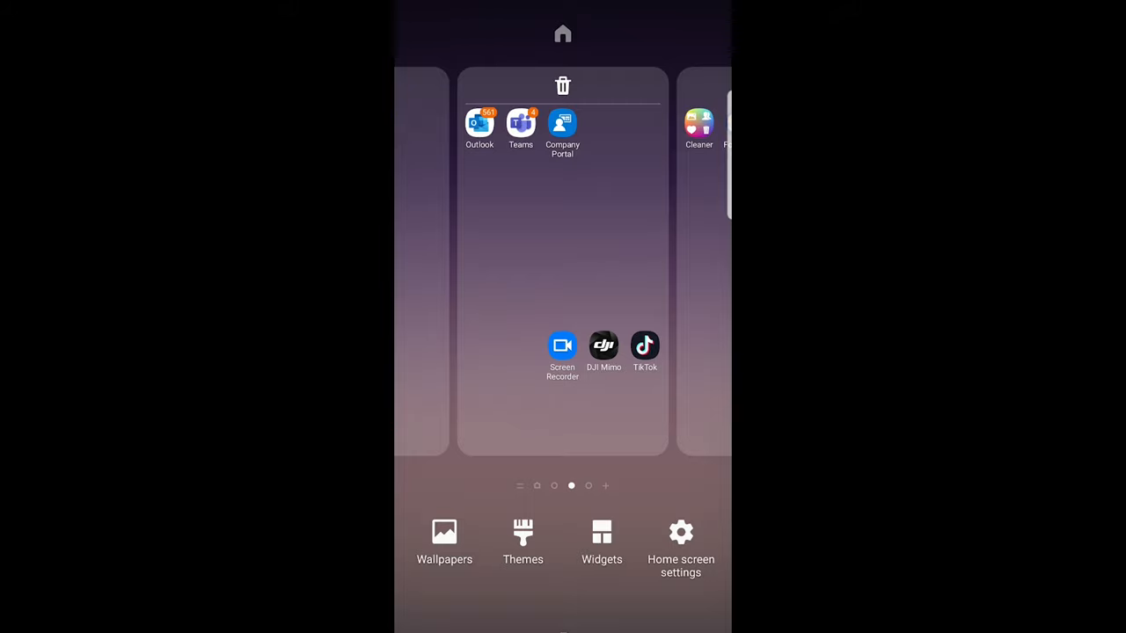
# Step: Set the home screen grid to 4x5 and swipe back to the first home page
pyautogui.click(681, 546)
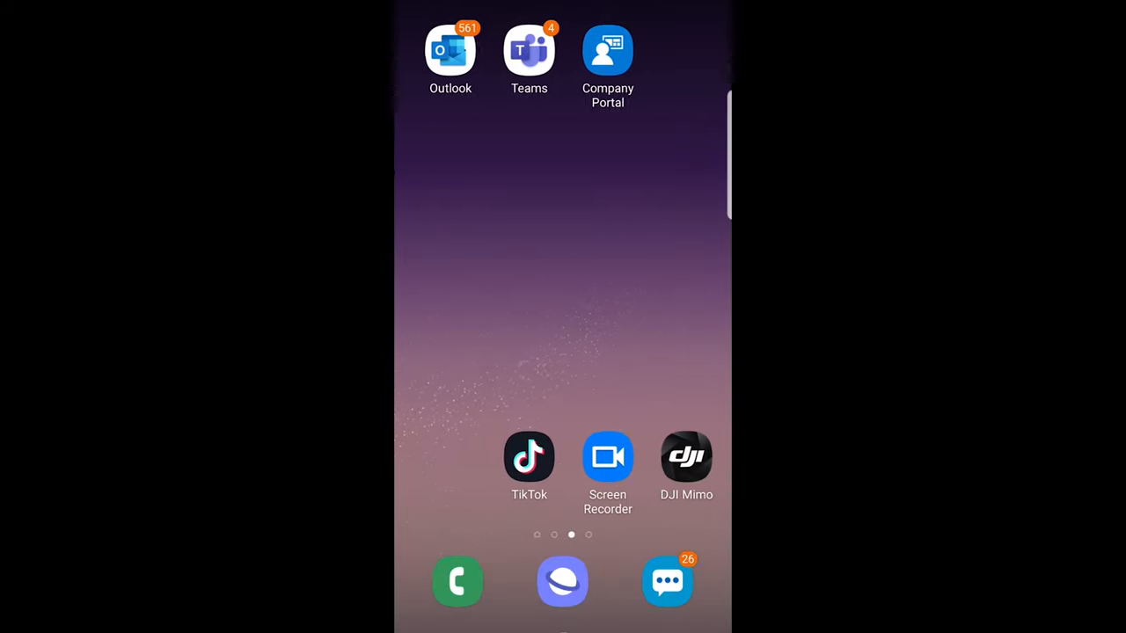
pyautogui.hscroll(3)
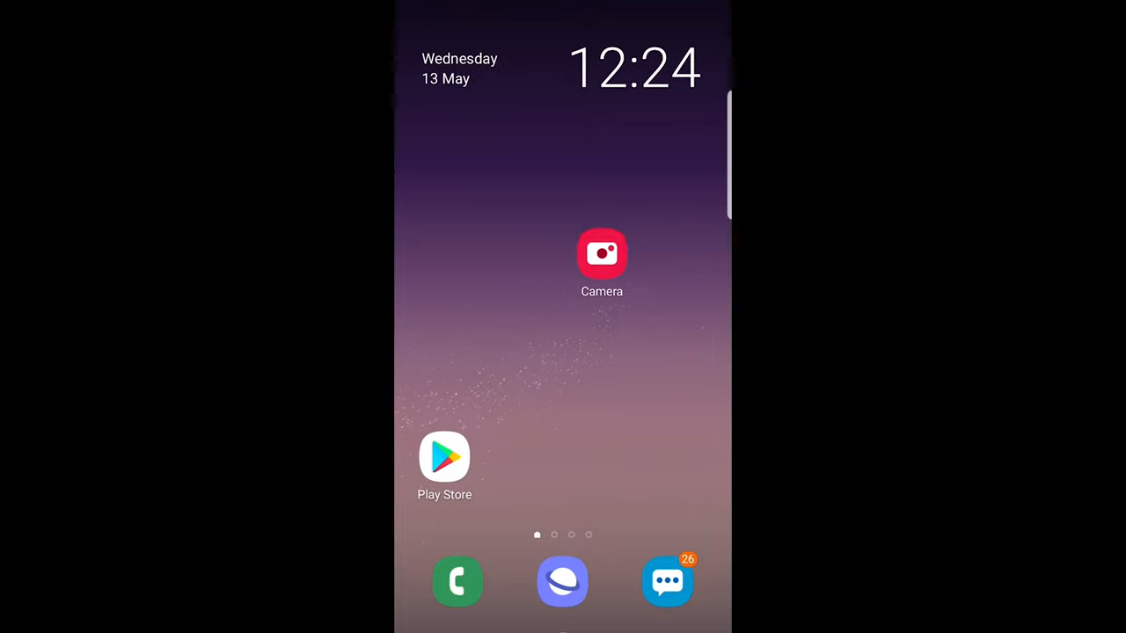